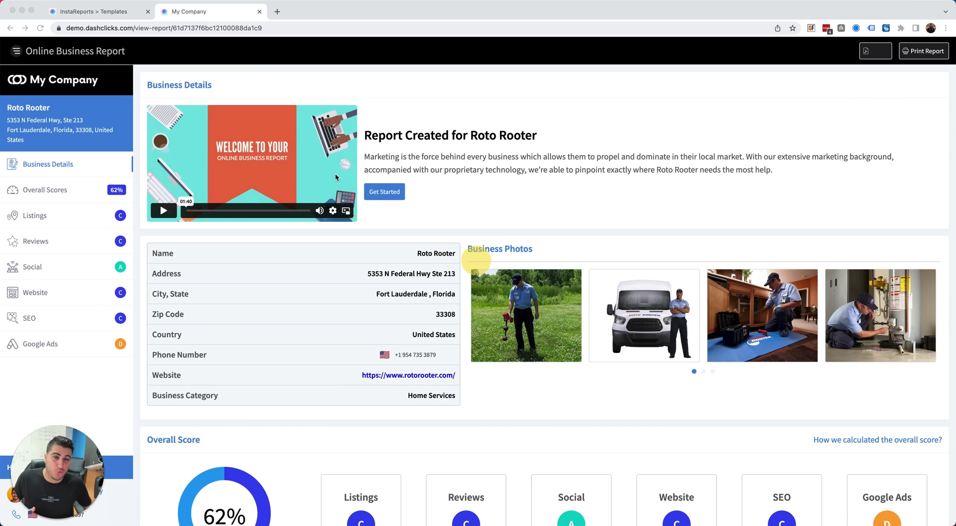
Reopen the Roto Rooter business report from the list of built InstaReports
click(98, 11)
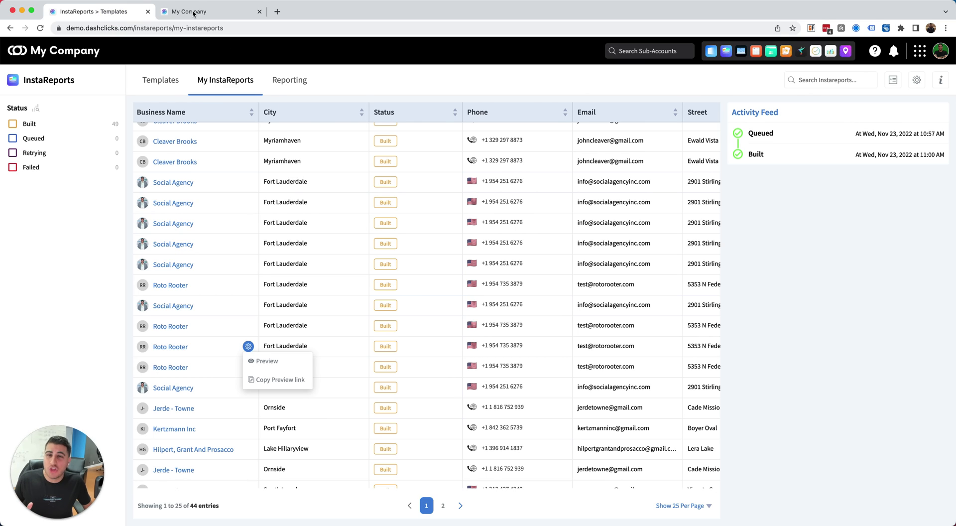
click(267, 360)
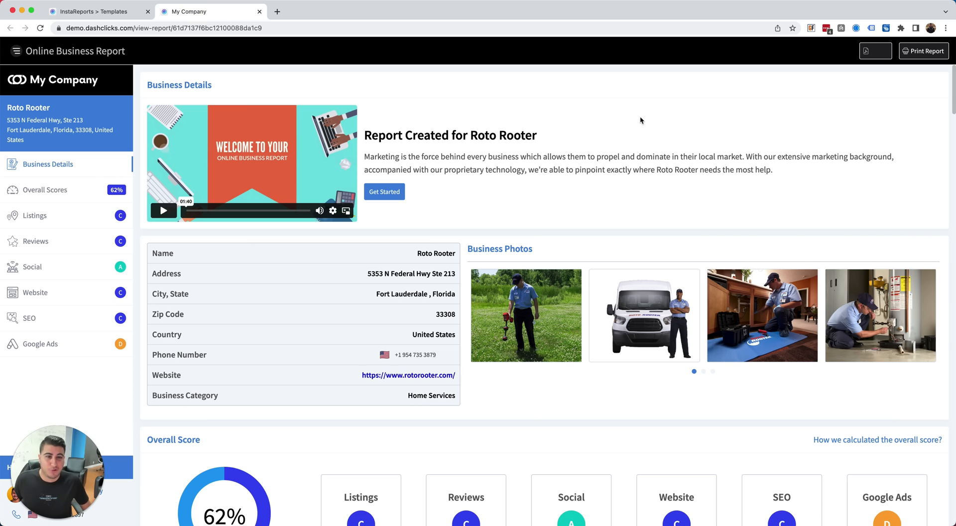
scroll(down, 3)
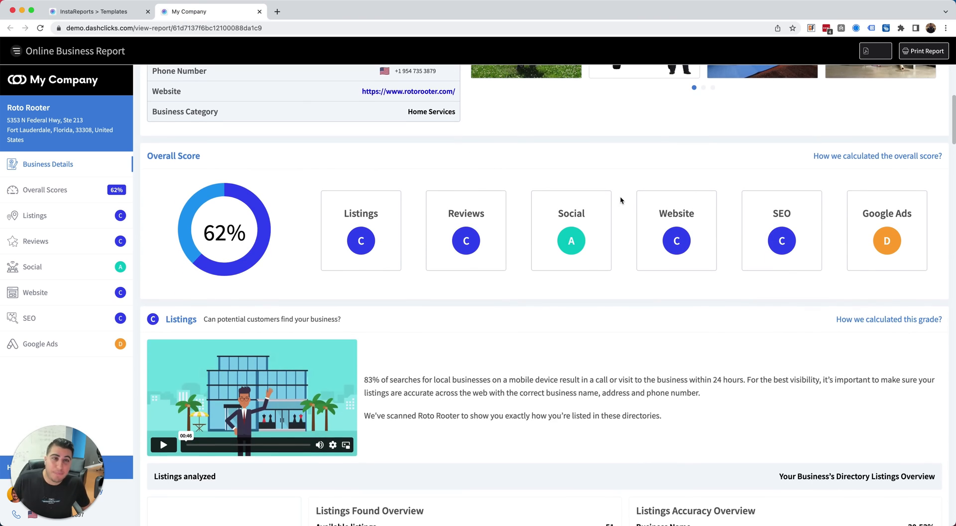
scroll(down, 3)
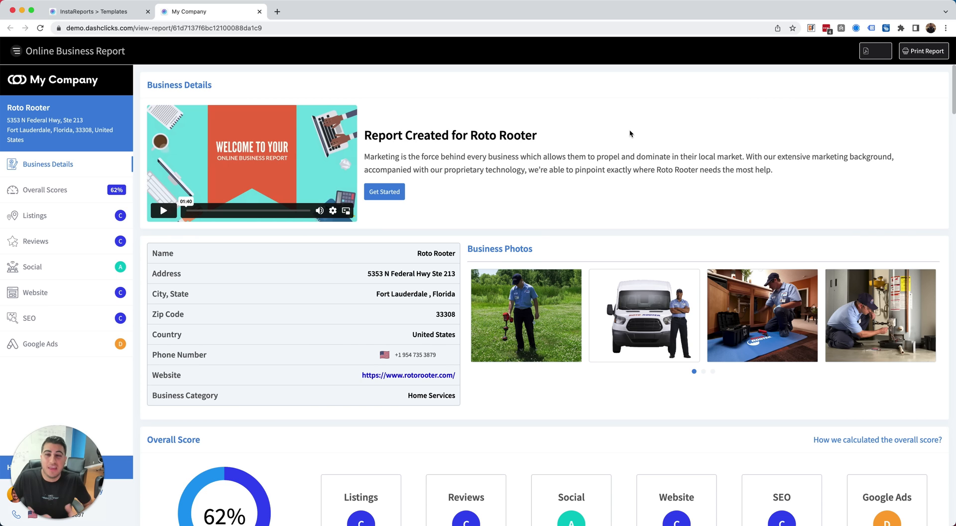
mouse_move(632, 138)
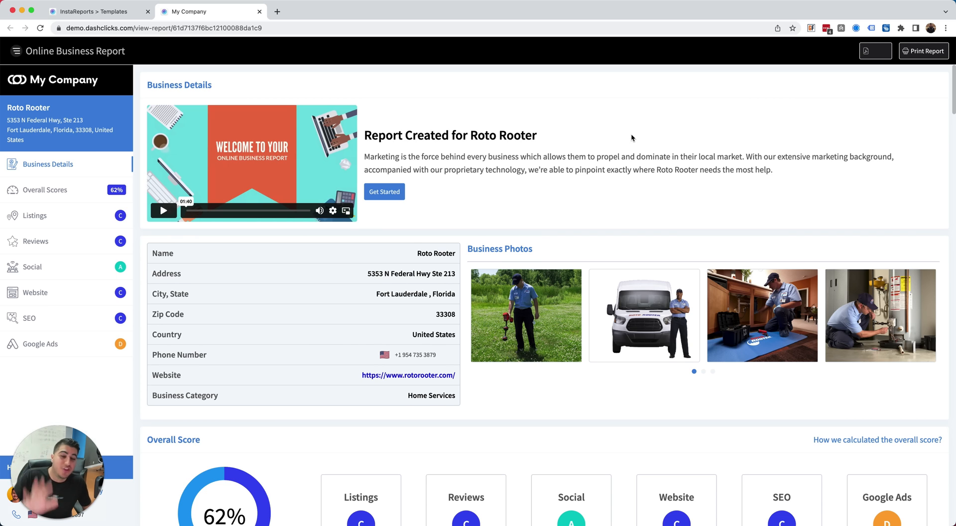
Scroll to the 62% overall score with the Listings, Reviews, Social, Website, SEO and Google Ads grades
scroll(down, 3)
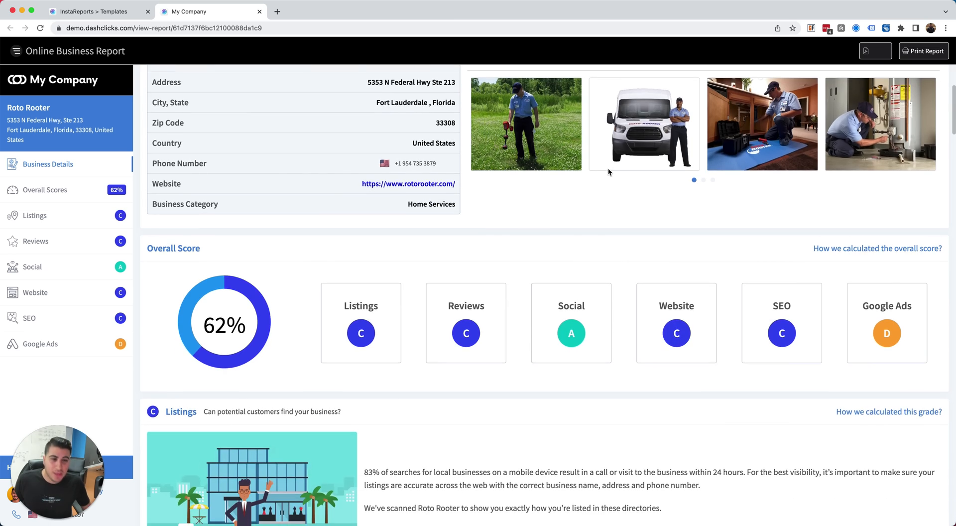
scroll(down, 3)
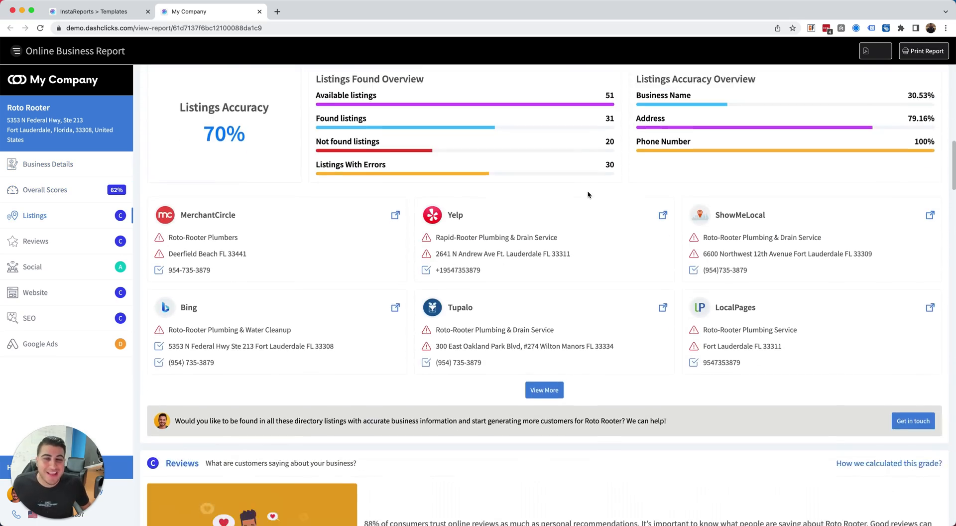
scroll(up, 3)
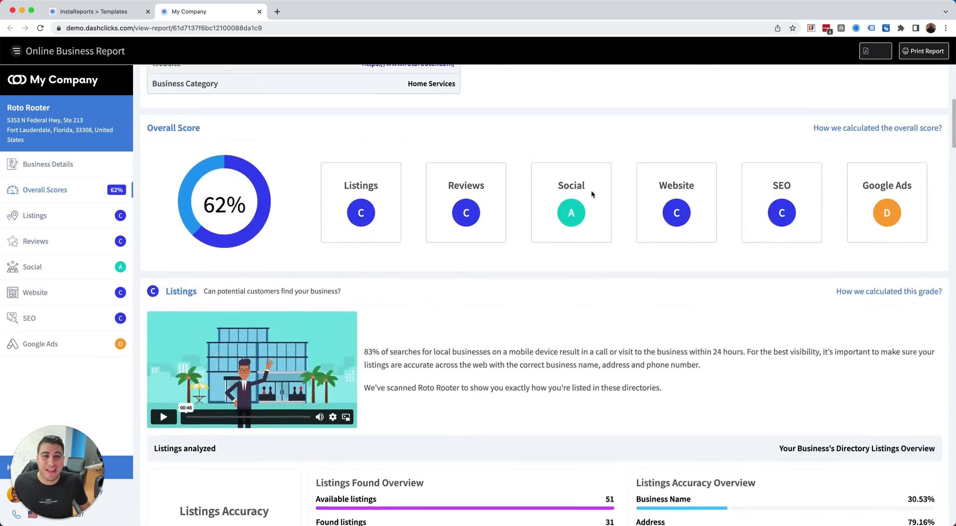
scroll(down, 3)
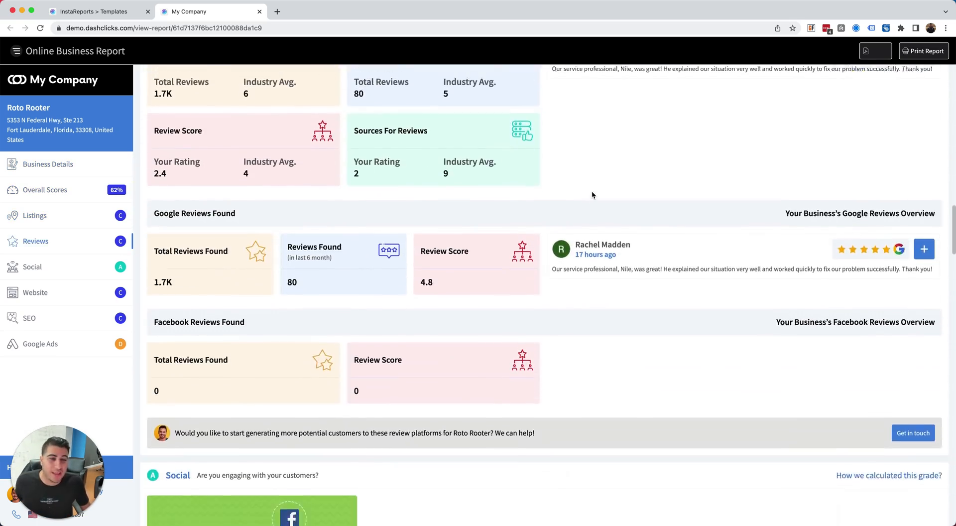
scroll(down, 3)
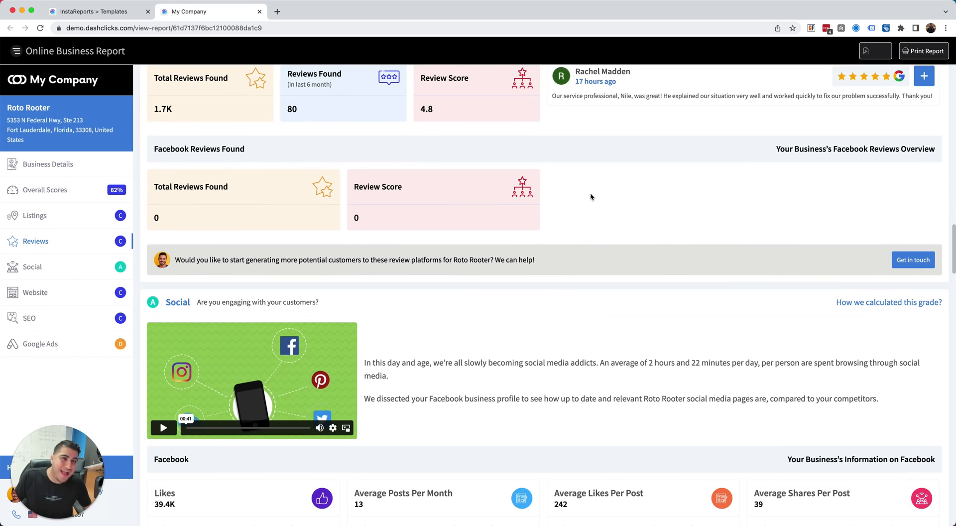
scroll(down, 3)
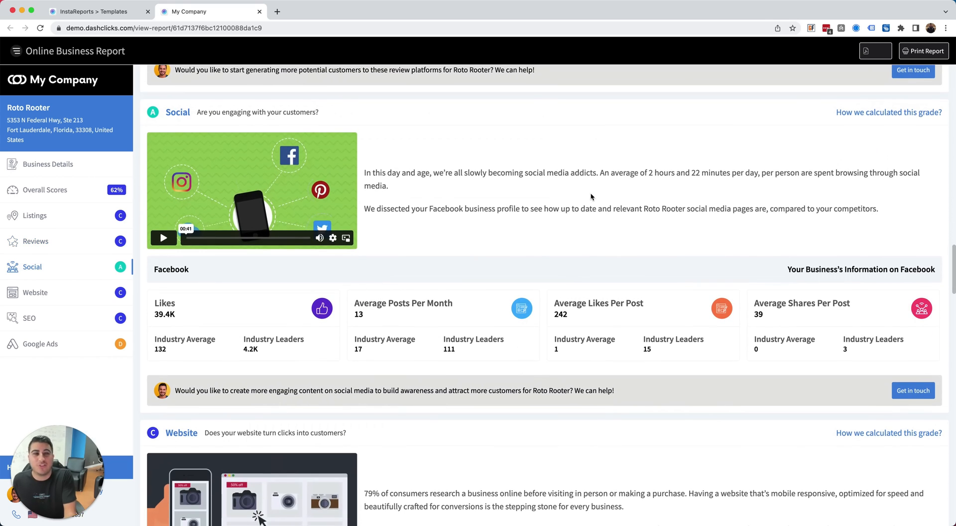
scroll(down, 3)
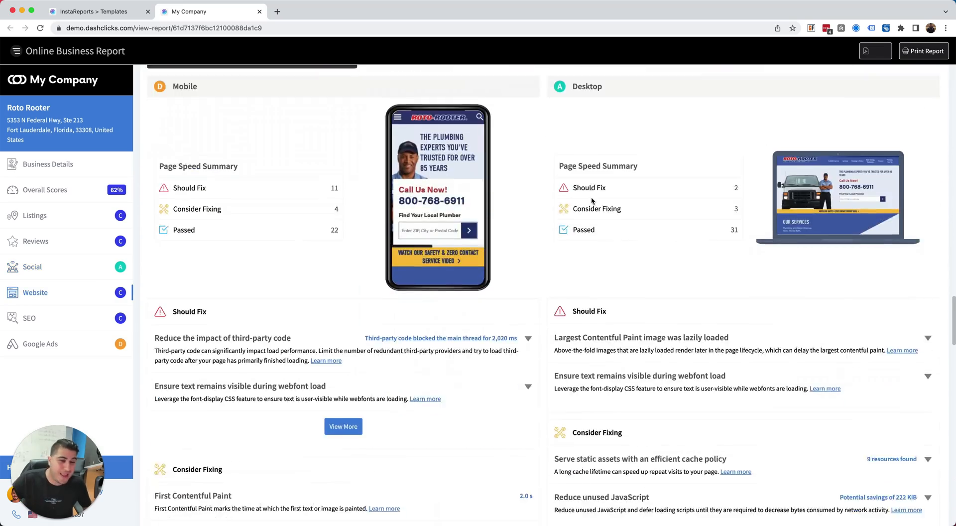
scroll(down, 3)
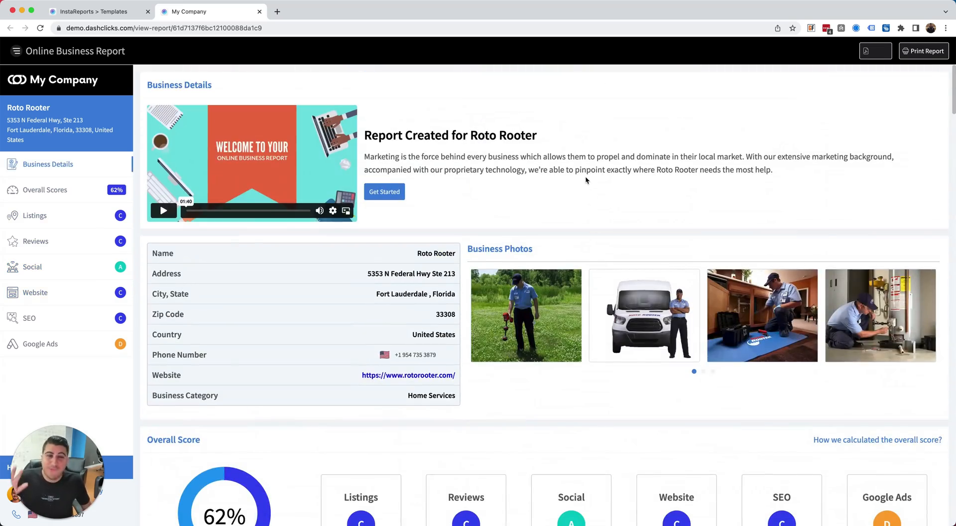
scroll(down, 3)
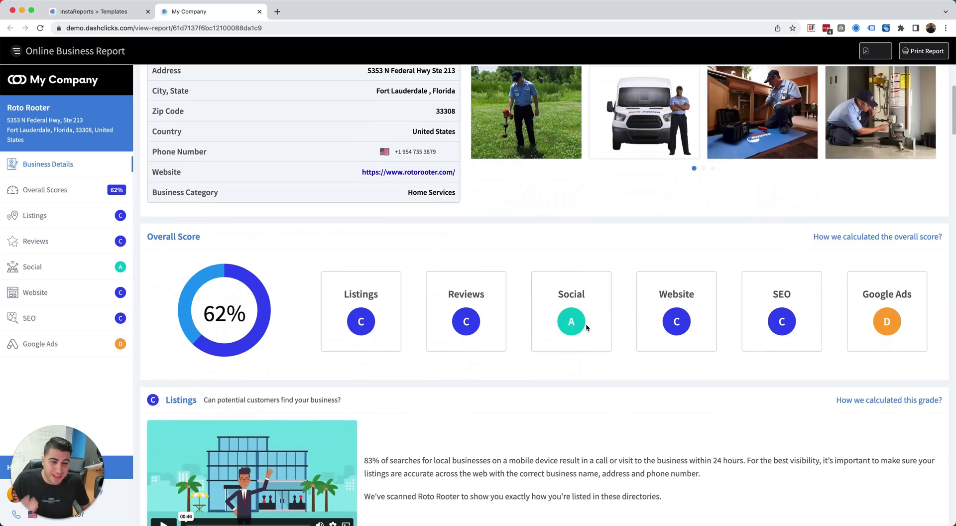
scroll(down, 3)
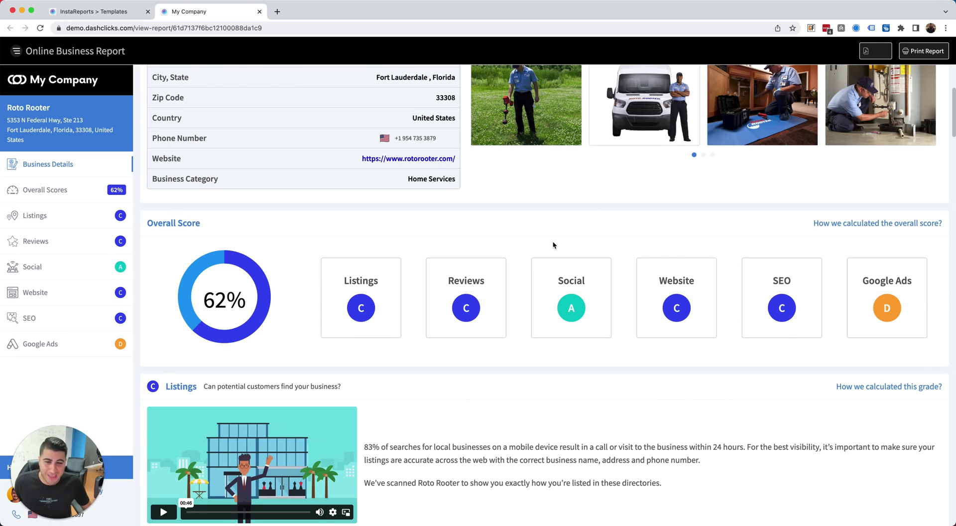
scroll(down, 3)
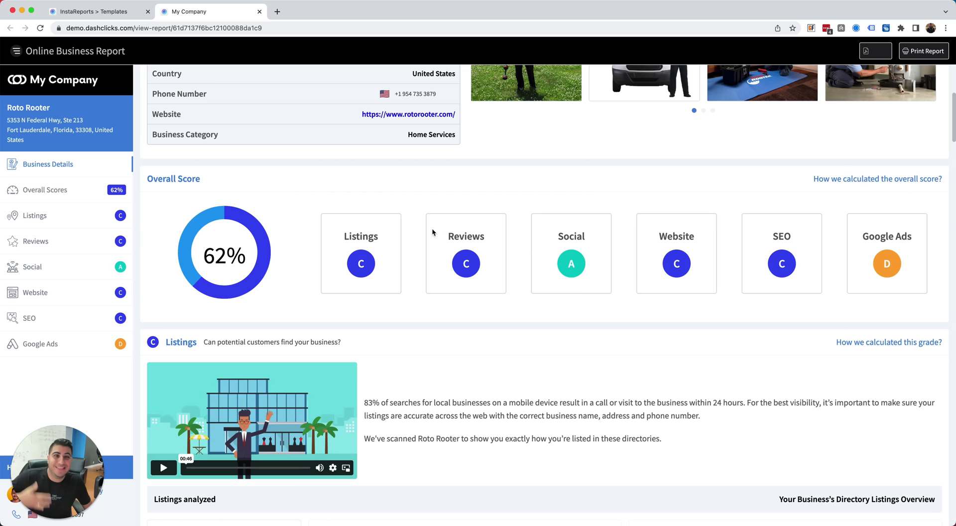
mouse_move(375, 256)
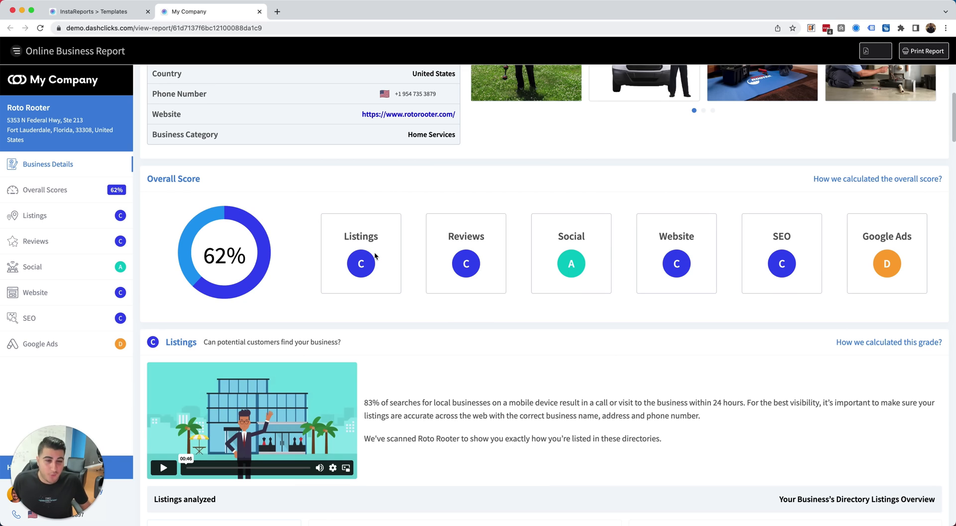
mouse_move(546, 245)
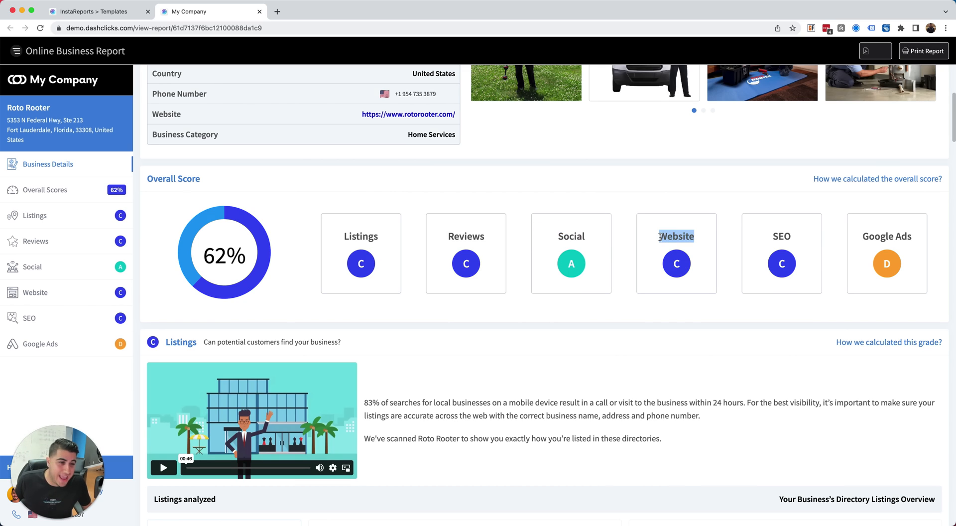
mouse_move(781, 236)
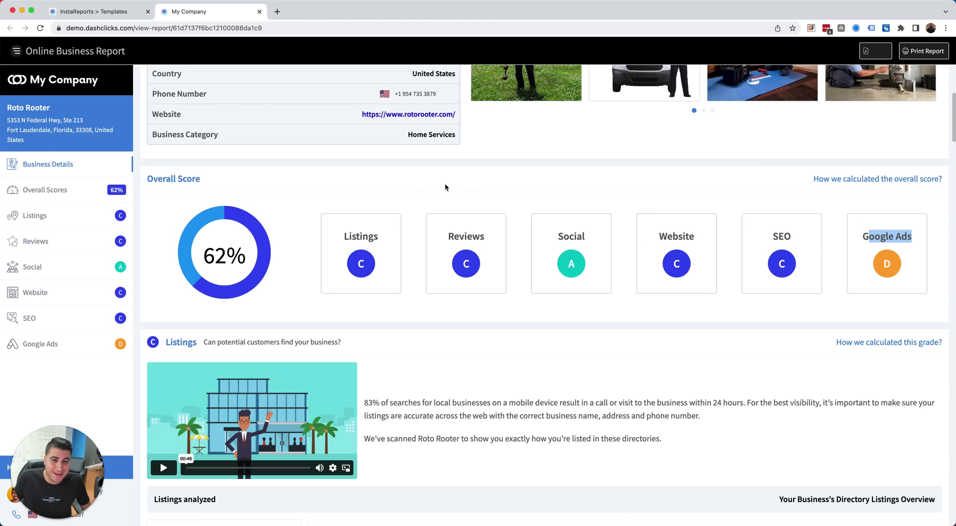
mouse_move(433, 238)
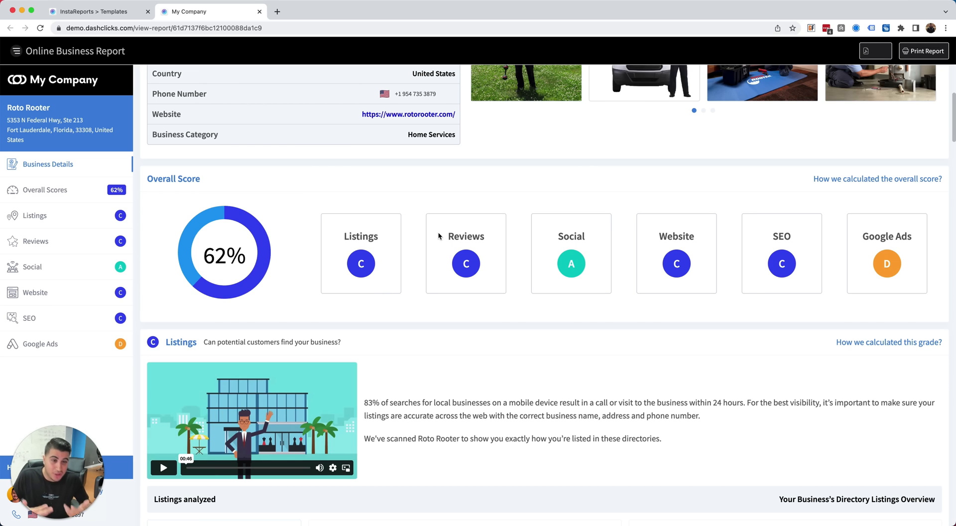
scroll(down, 3)
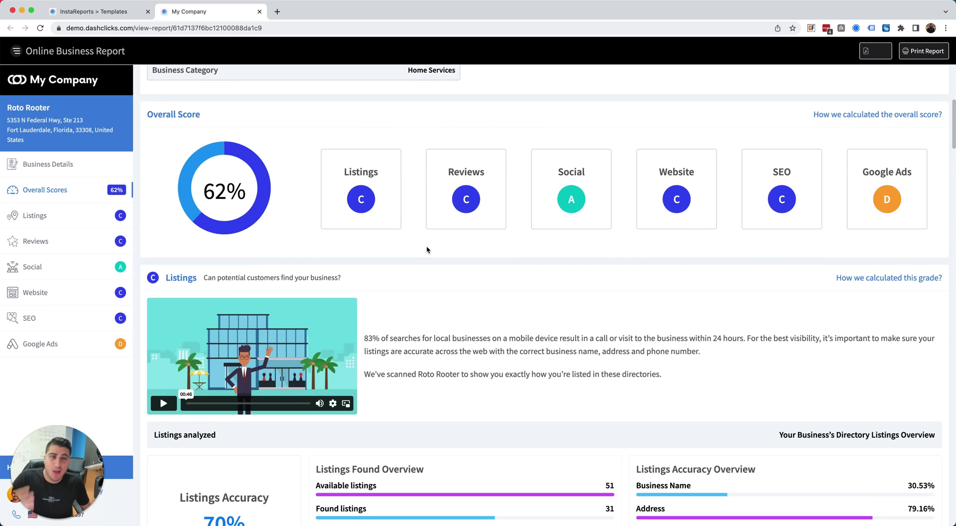
mouse_move(430, 253)
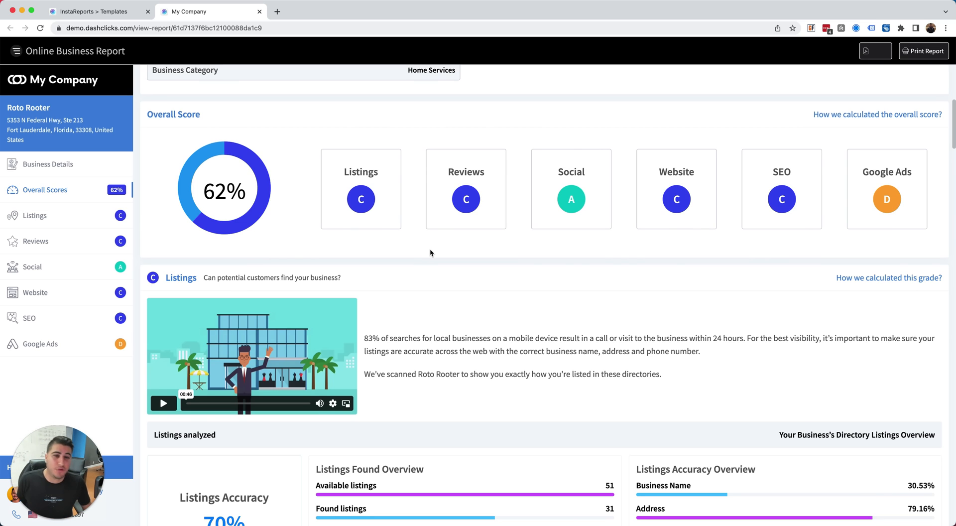
Expand the directory listings to show more of the listings accuracy results
scroll(down, 3)
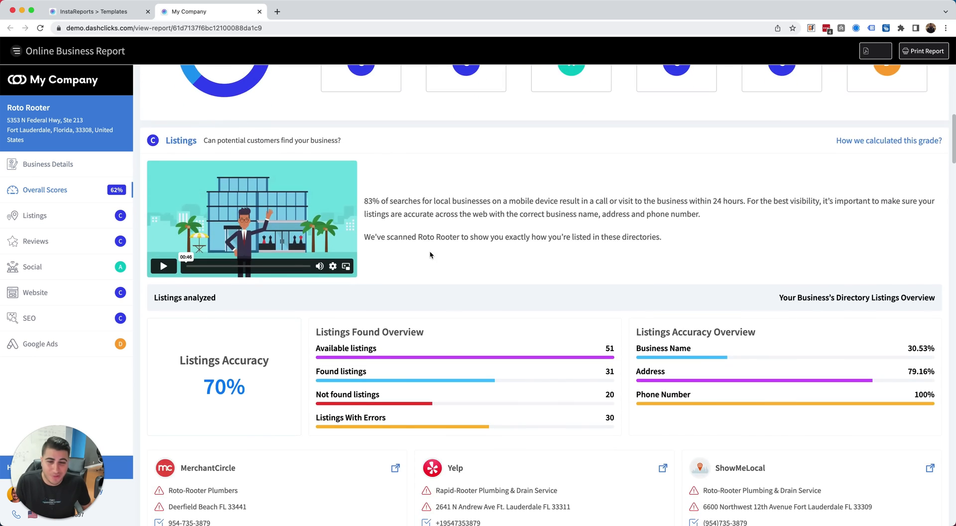
scroll(up, 3)
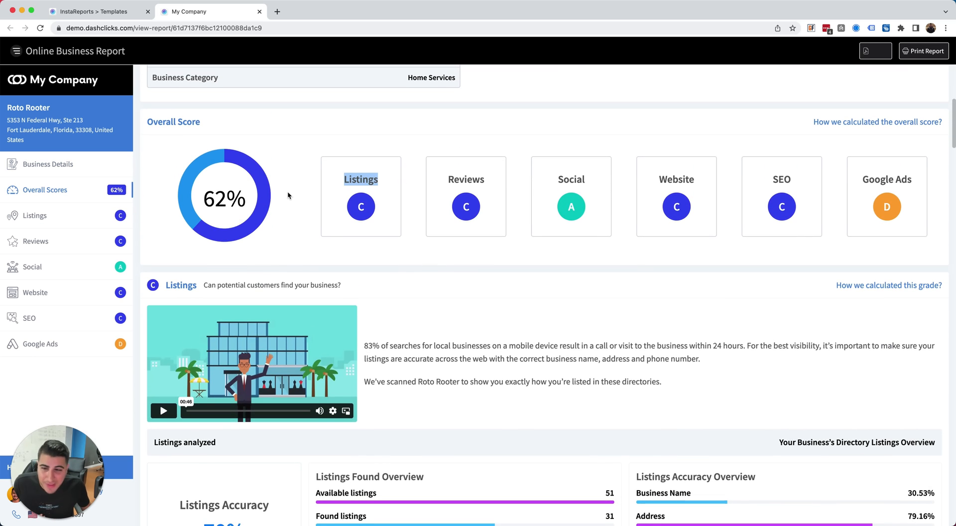
scroll(down, 3)
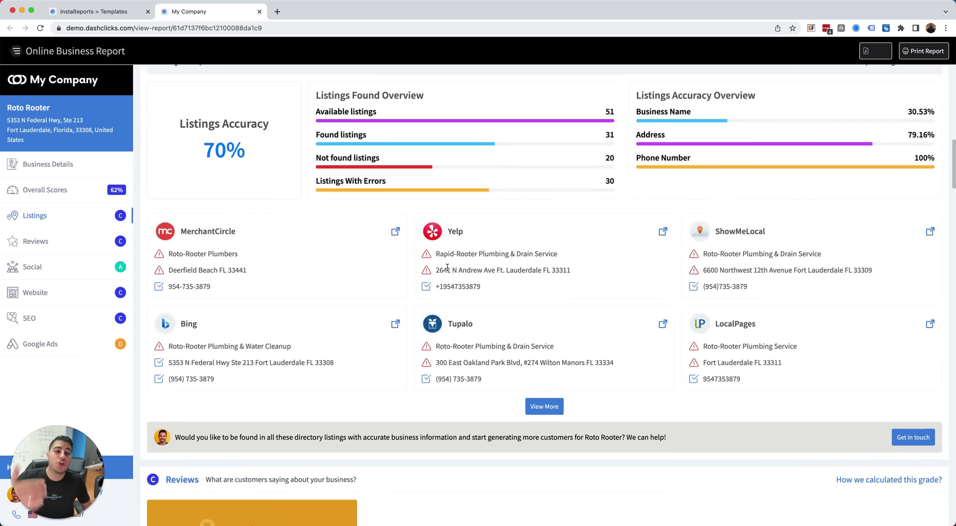
click(543, 406)
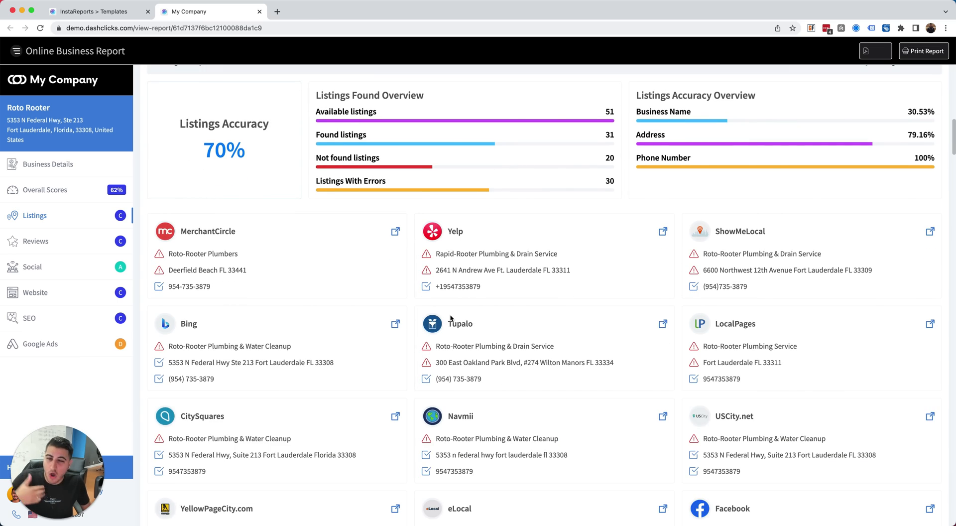
Scroll through the review statistics down to the Social section's Facebook metrics
scroll(down, 3)
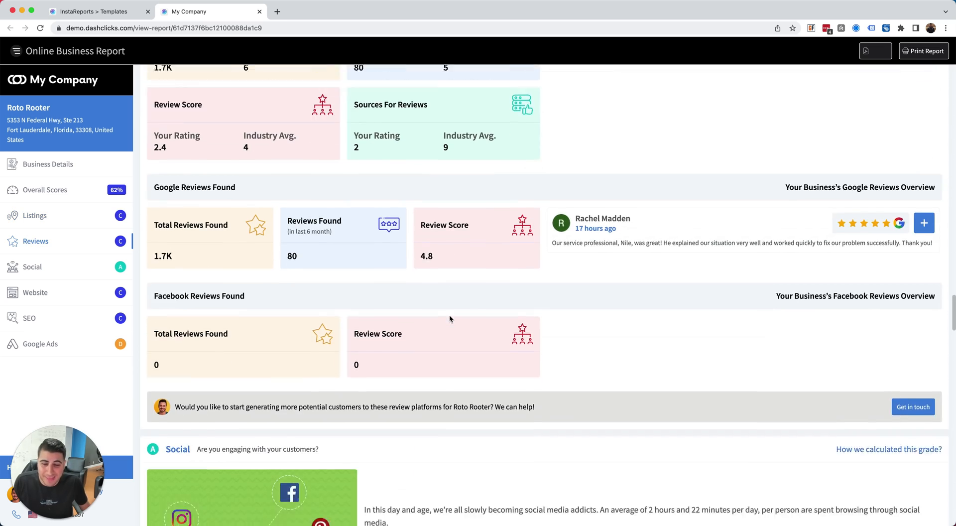
scroll(up, 3)
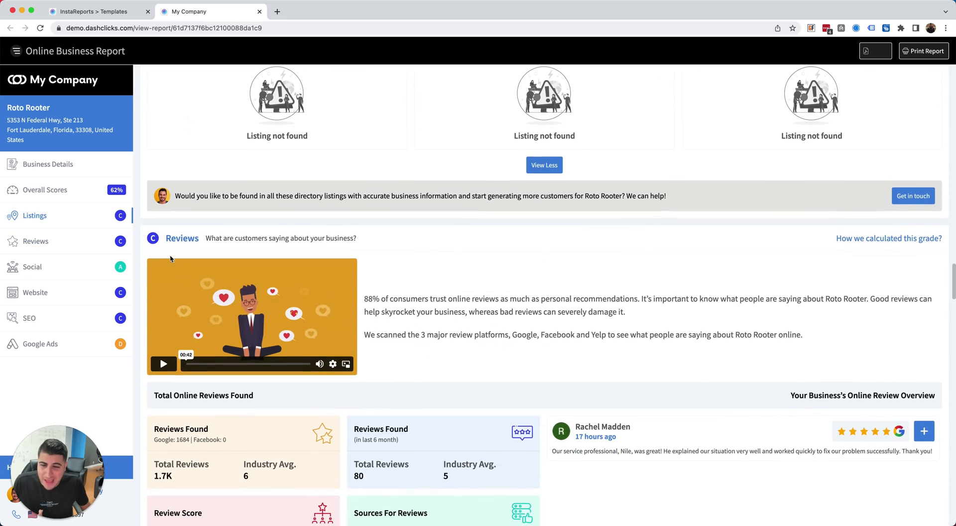
scroll(down, 3)
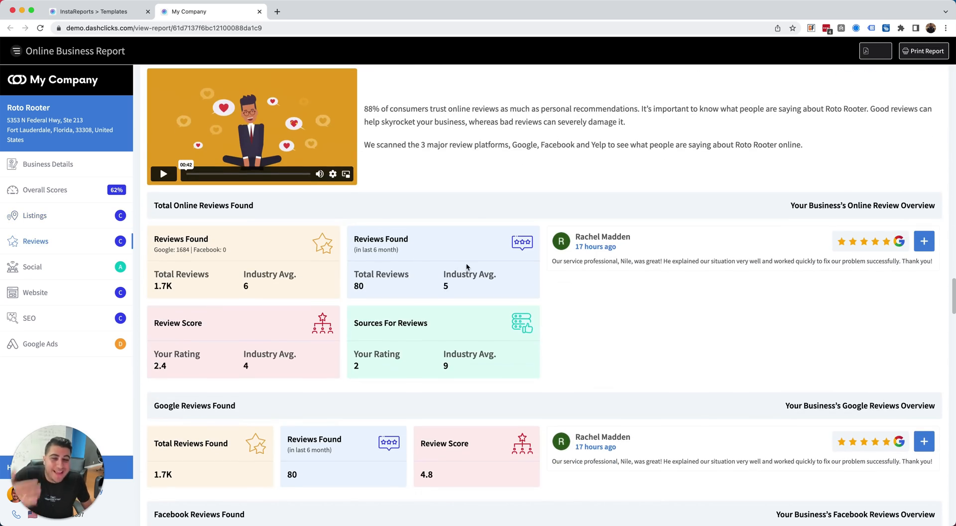
scroll(down, 3)
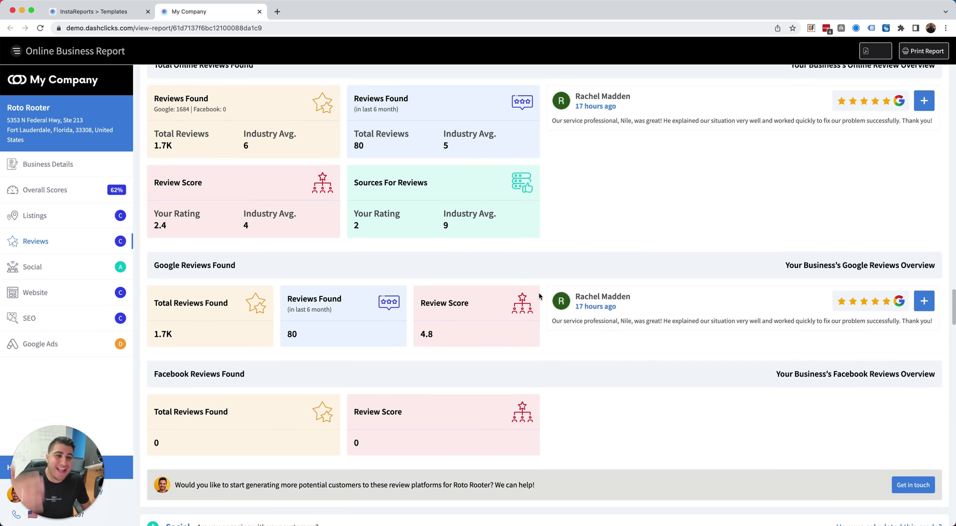
mouse_move(439, 348)
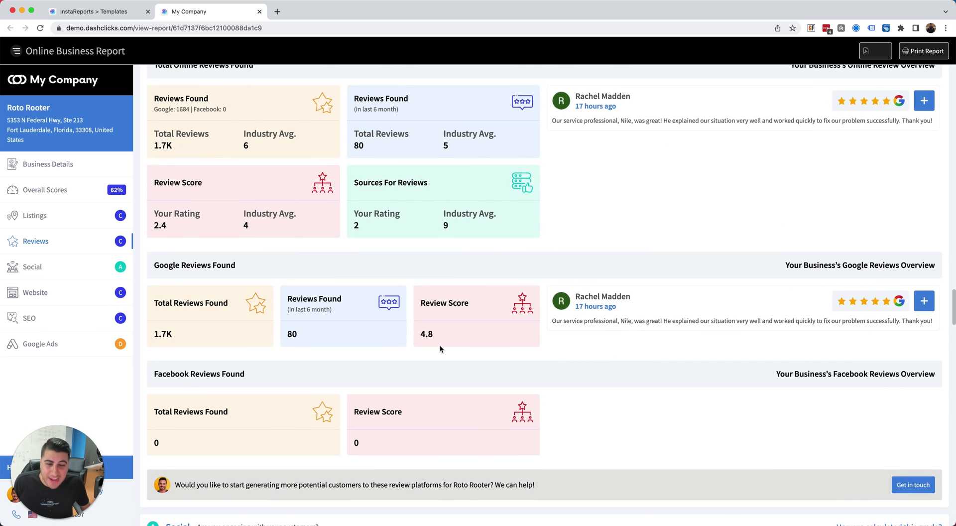
scroll(down, 3)
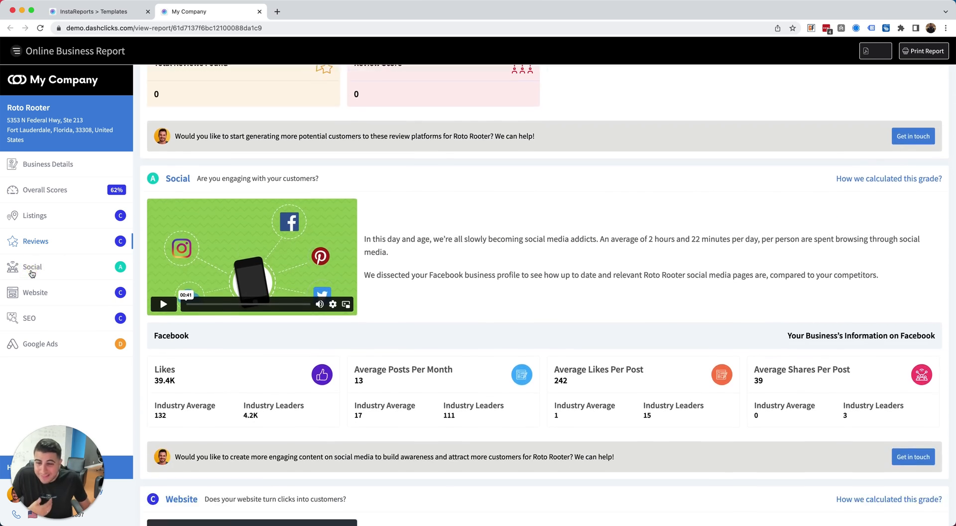
Scroll past the Social and Website page speed results, then jump to SEO via the sidebar
scroll(down, 3)
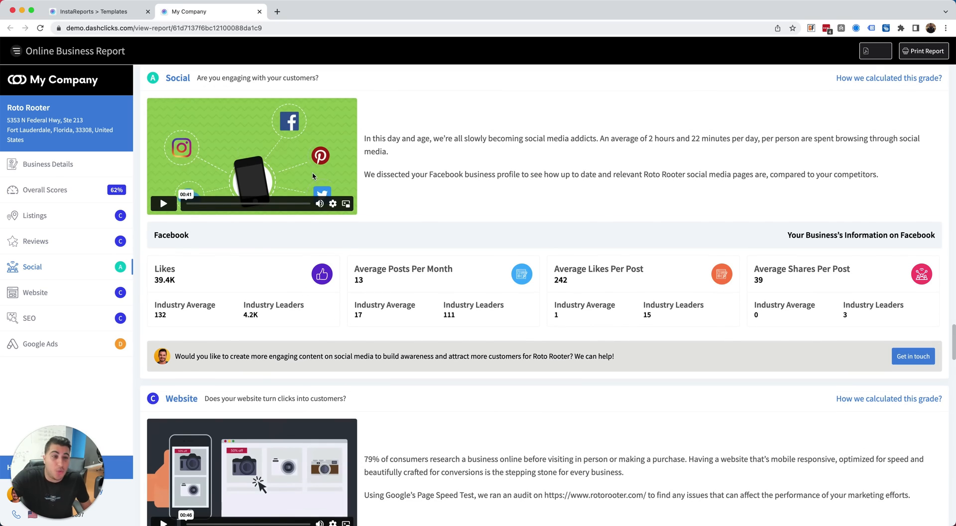
scroll(down, 3)
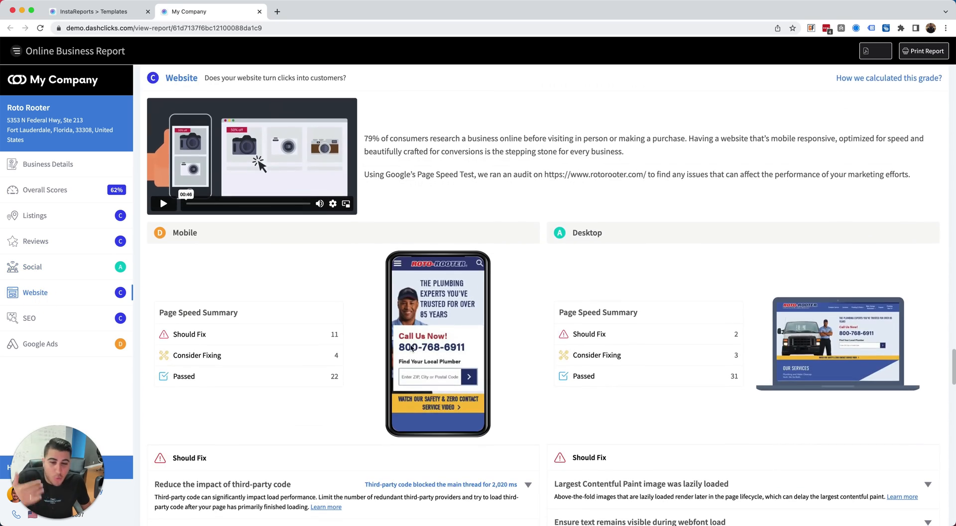
scroll(down, 3)
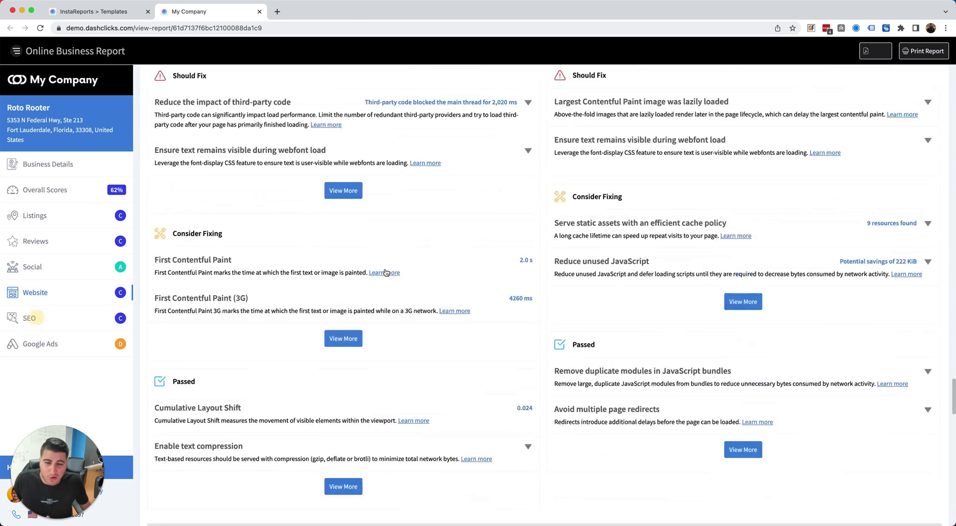
click(28, 317)
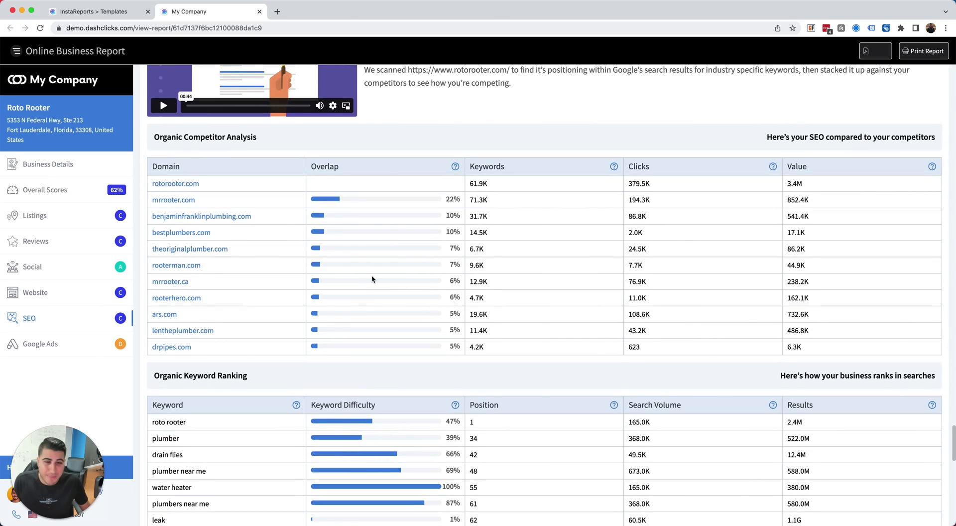
mouse_move(215, 185)
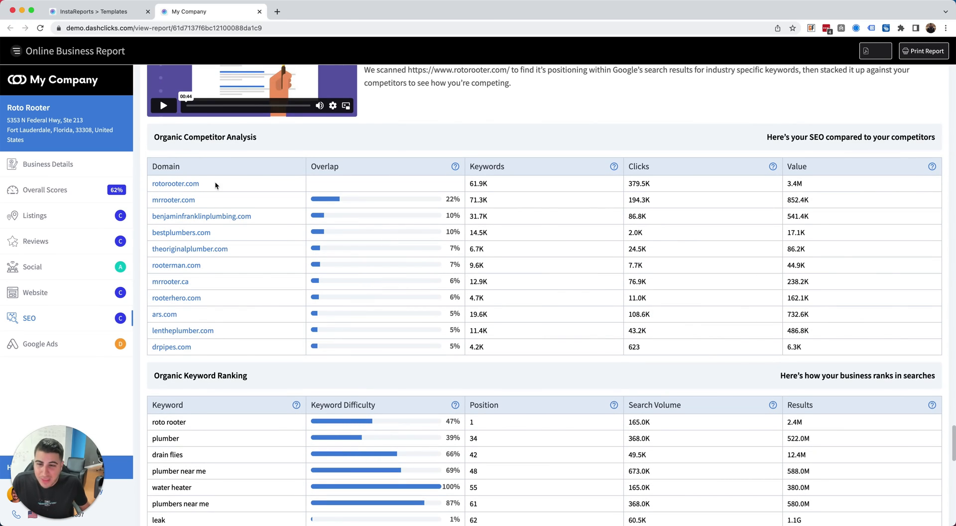
mouse_move(201, 218)
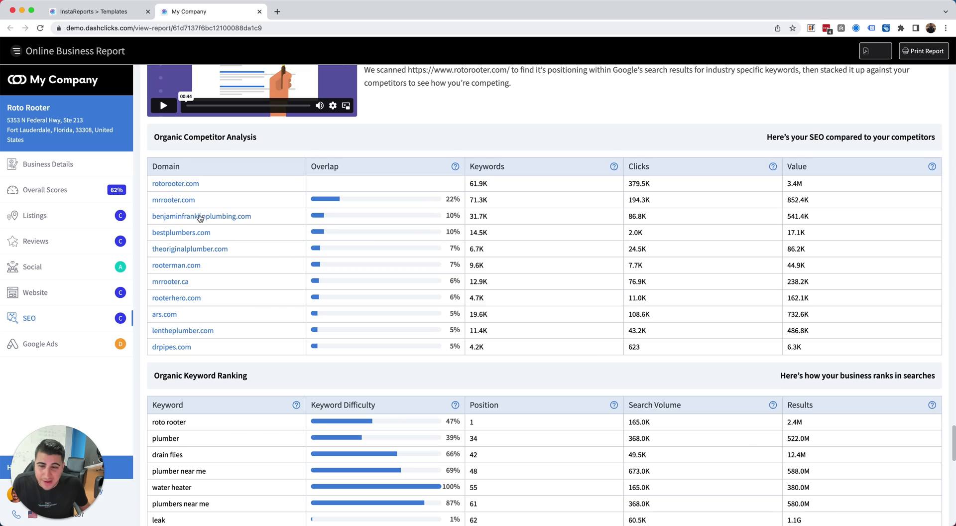
mouse_move(181, 342)
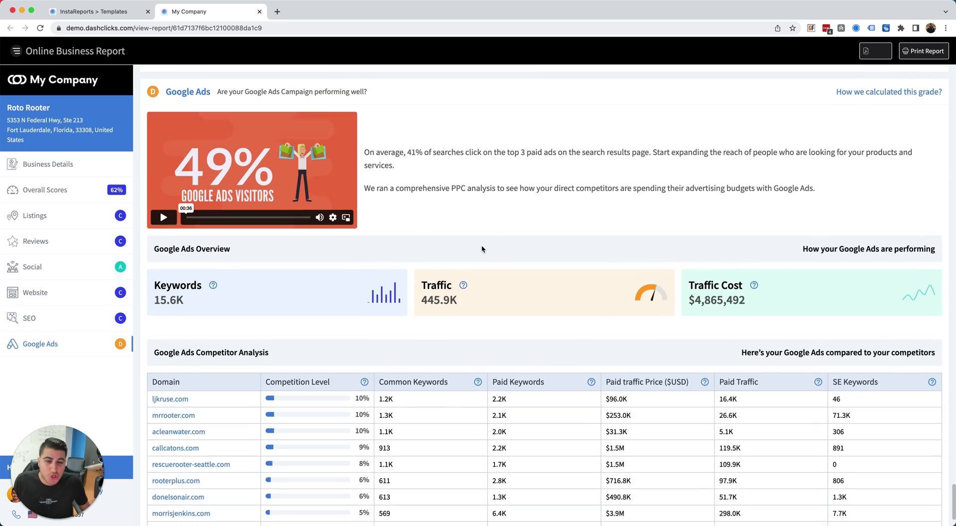
Scroll past the SEO competitor and keyword tables to the Google Ads overview and competitor analysis
scroll(down, 3)
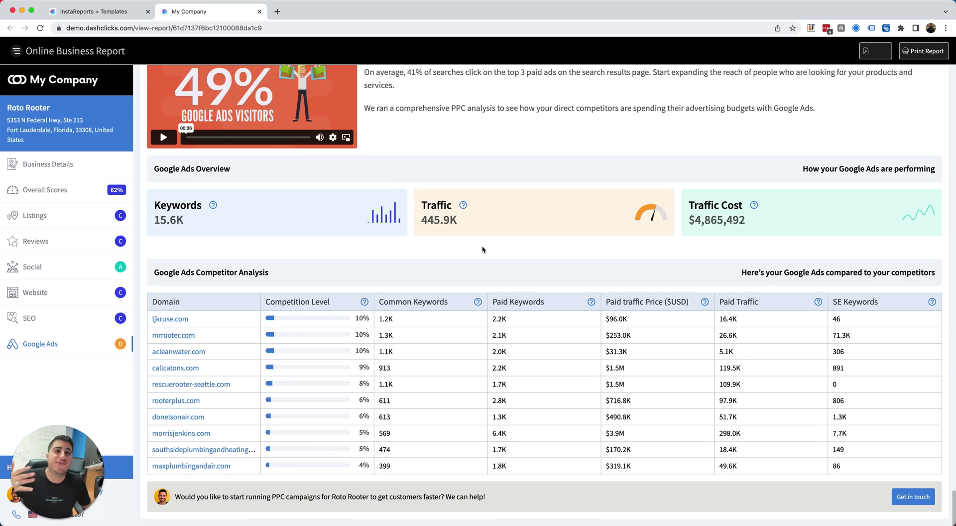
mouse_move(282, 191)
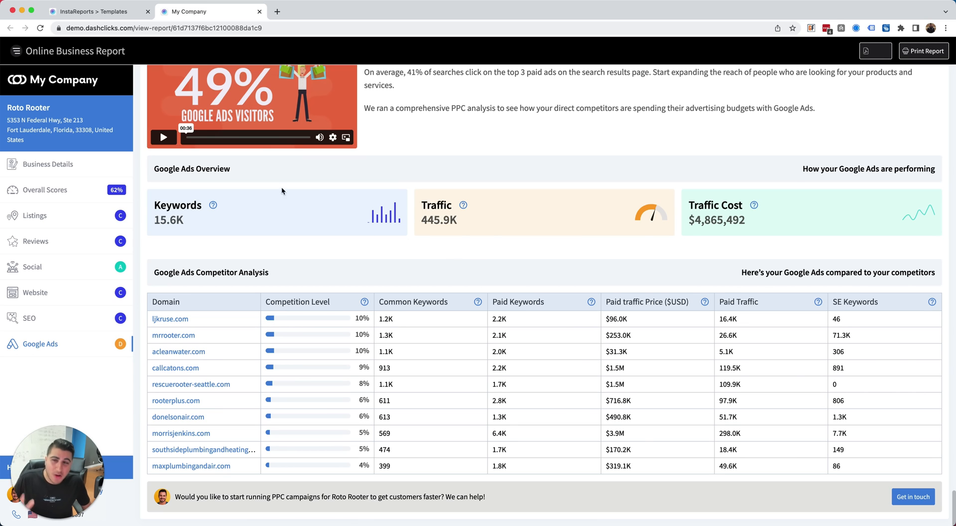
Return to My InstaReports, browse the All Apps menu, then close it
click(98, 11)
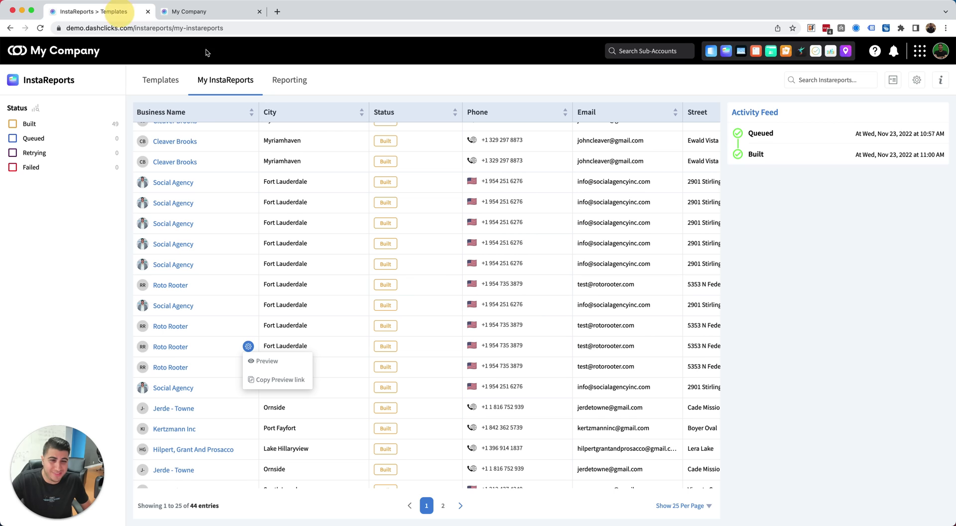
click(920, 51)
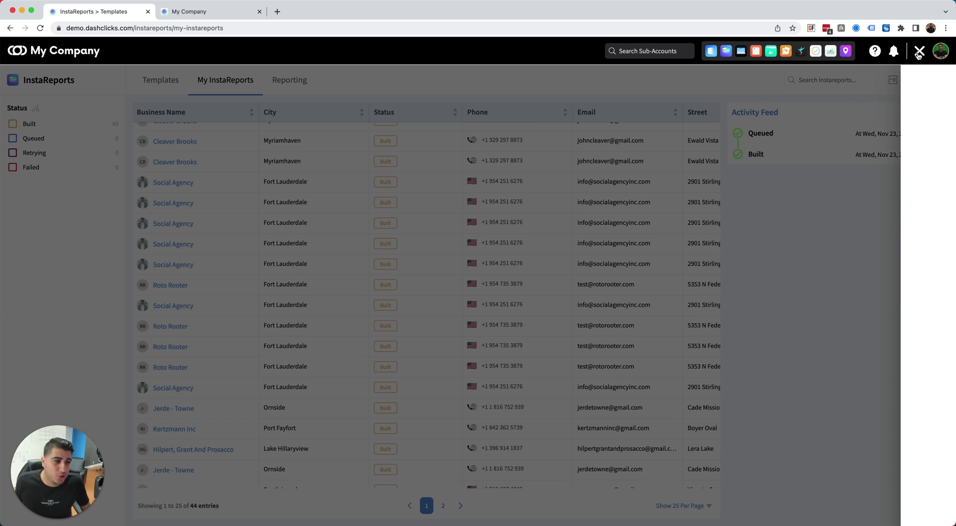
click(920, 51)
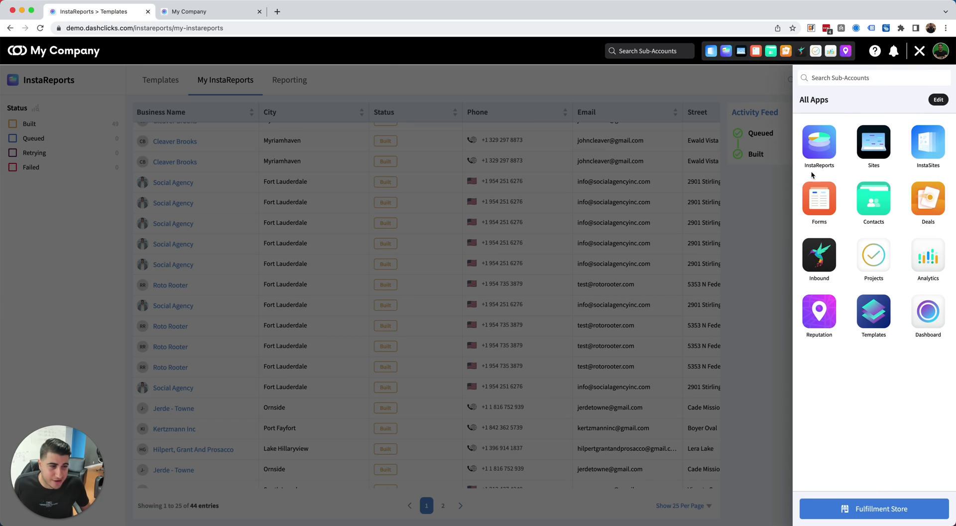
mouse_move(819, 140)
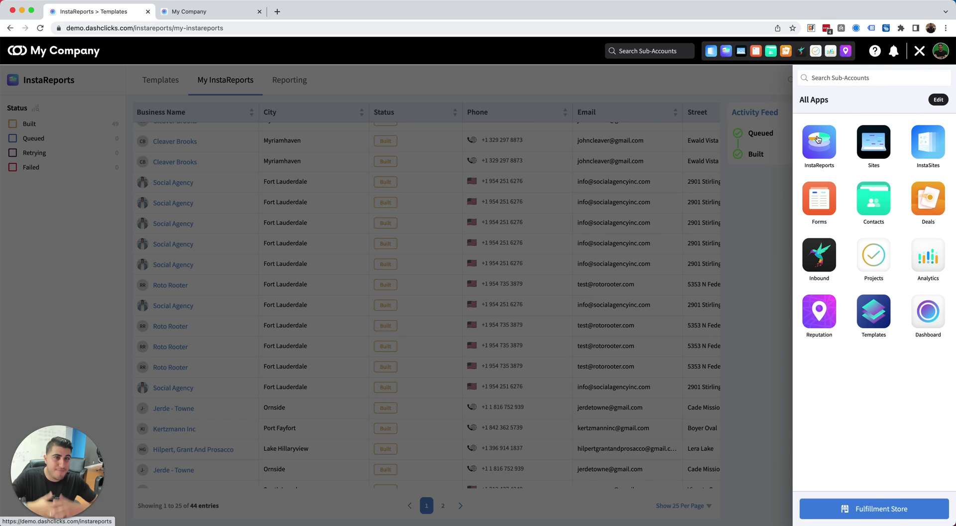
mouse_move(864, 122)
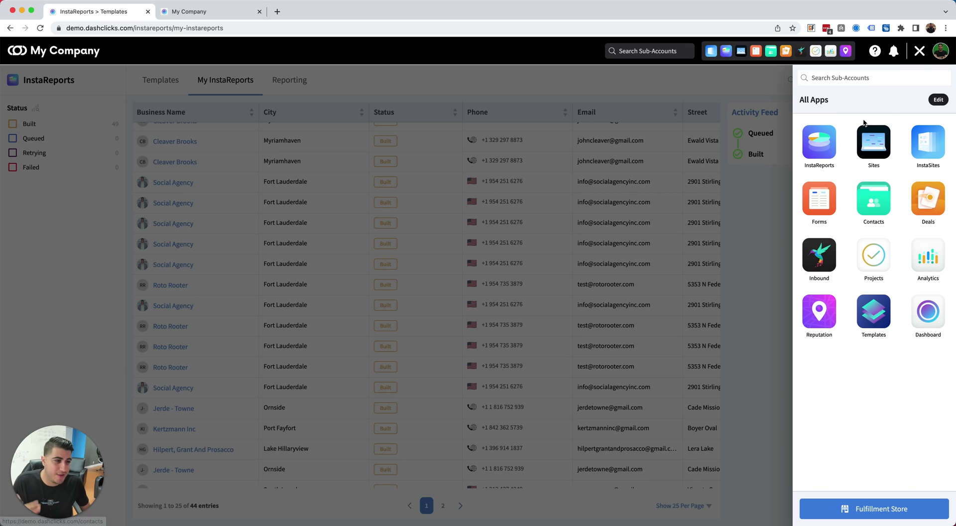
mouse_move(927, 146)
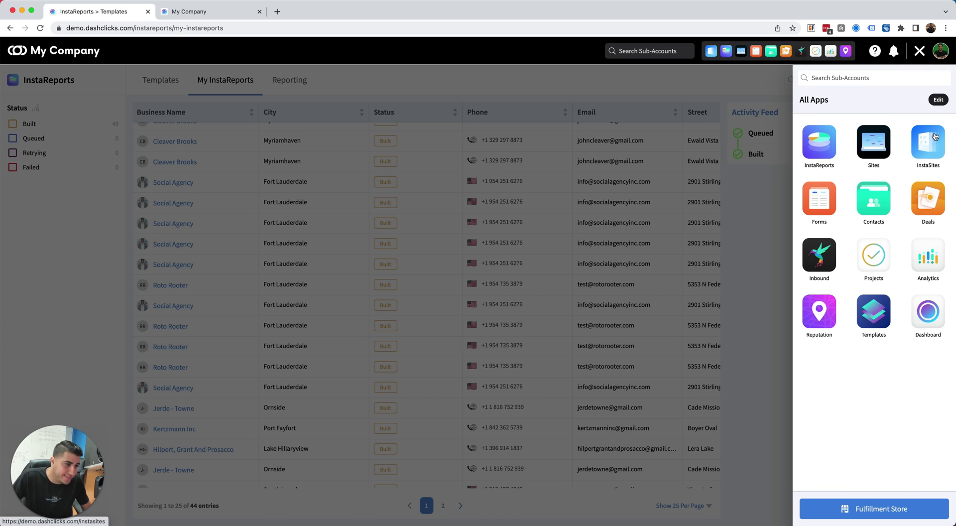
mouse_move(793, 192)
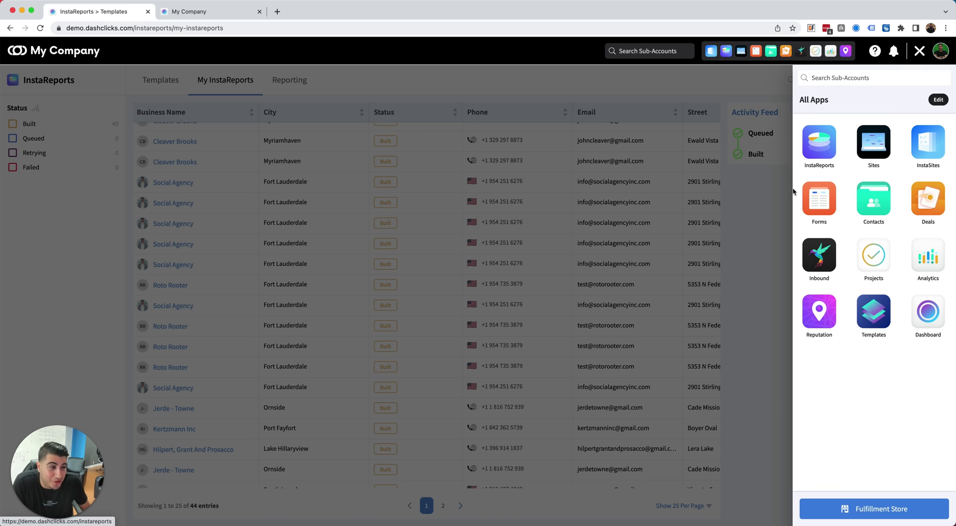
mouse_move(869, 230)
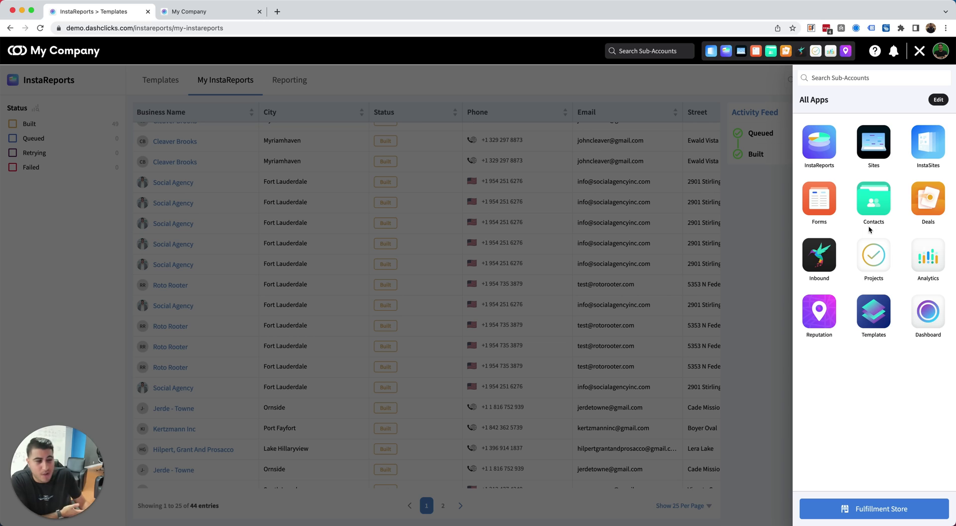
mouse_move(818, 263)
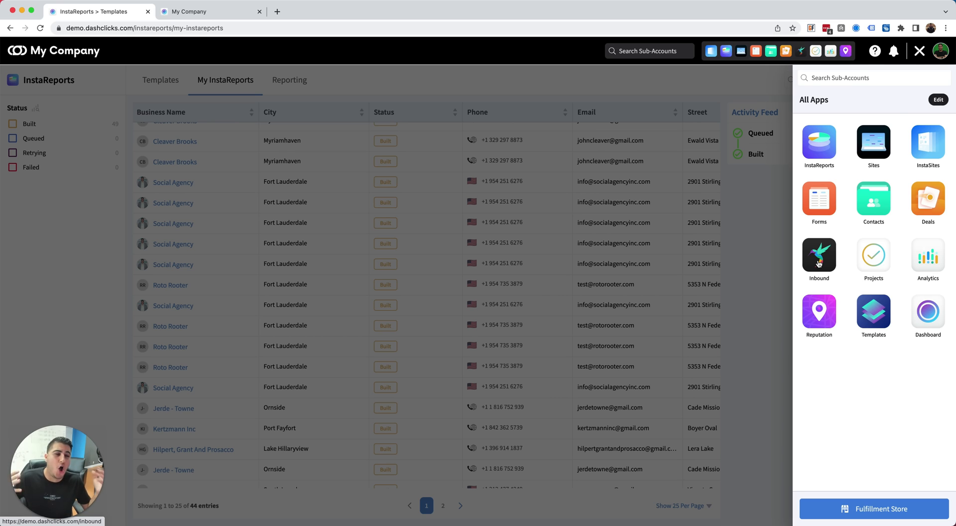
mouse_move(709, 258)
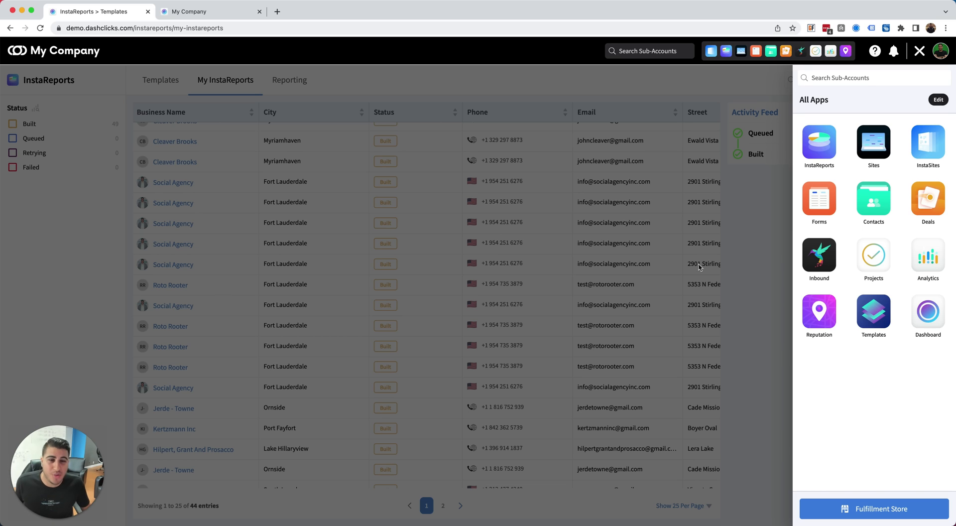
click(919, 51)
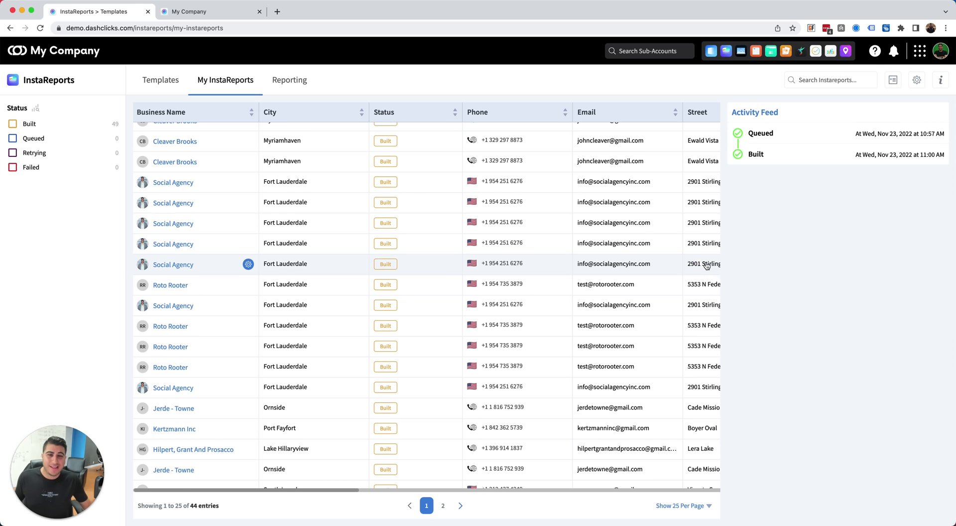